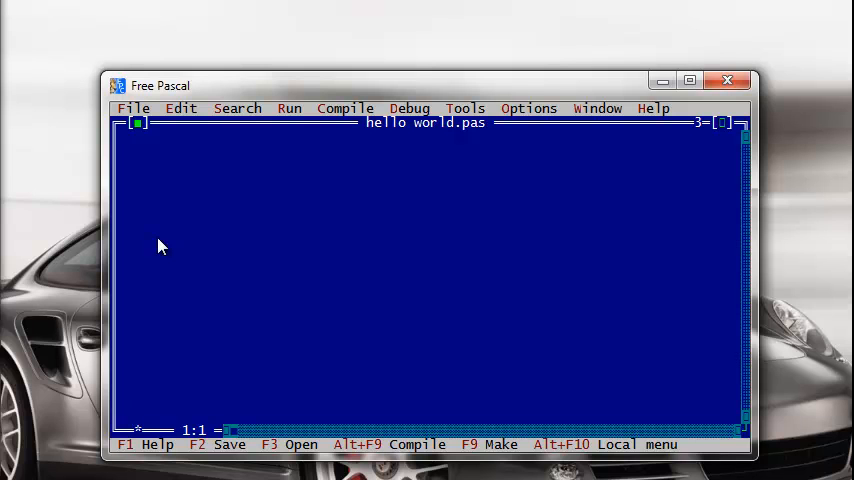
- Type a begin line followed by writeln('Hello world'); on the next line
type("begin")
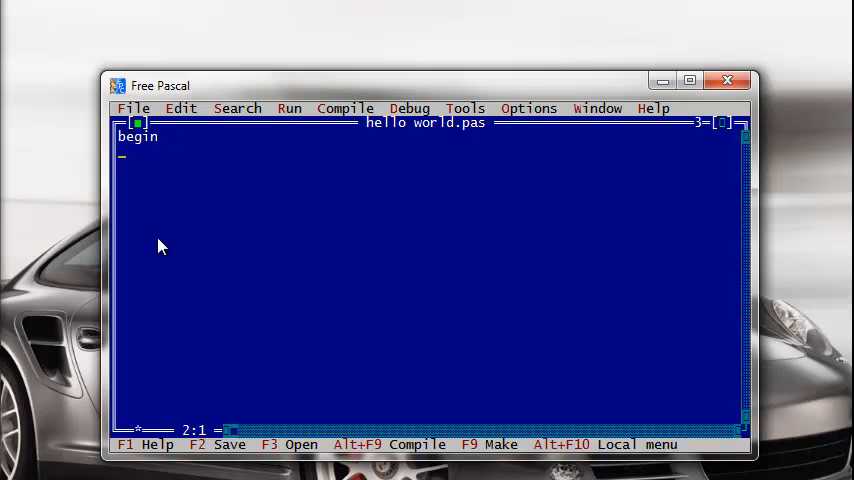
type("writeli")
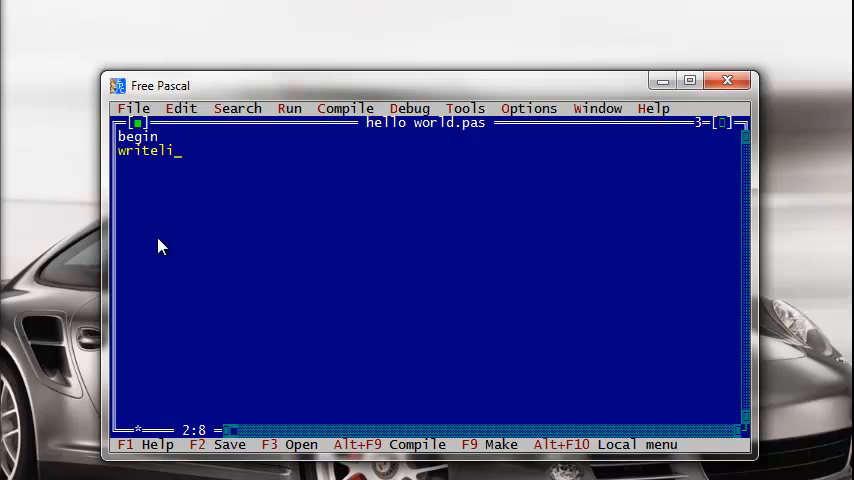
type("n")
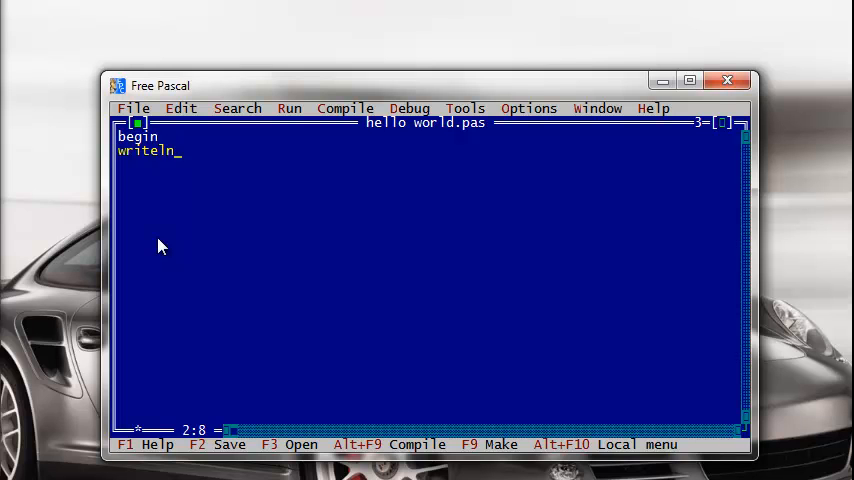
type("(")
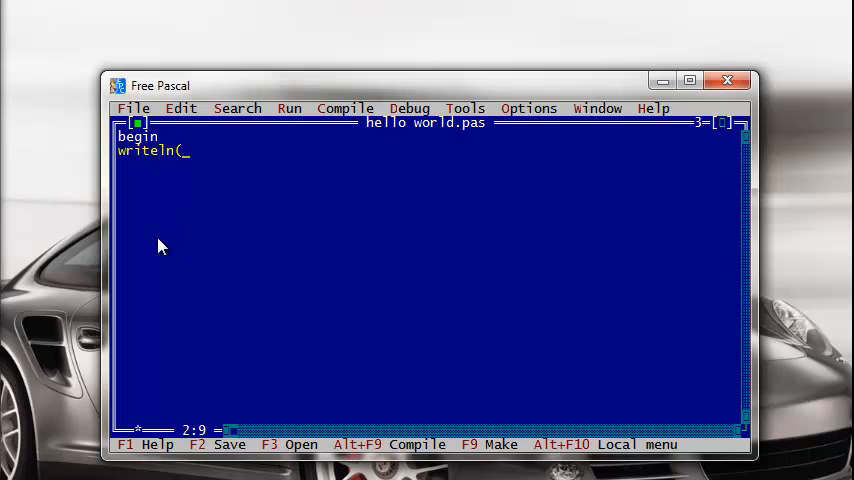
type("'")
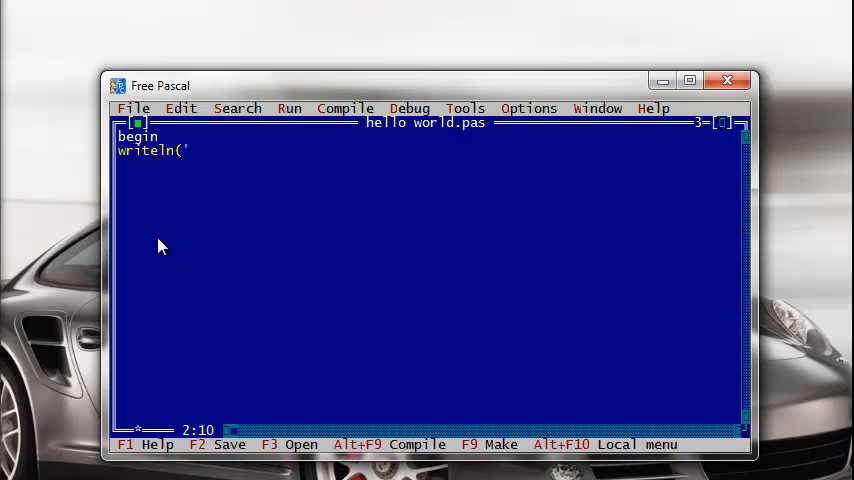
type("Hello wolr")
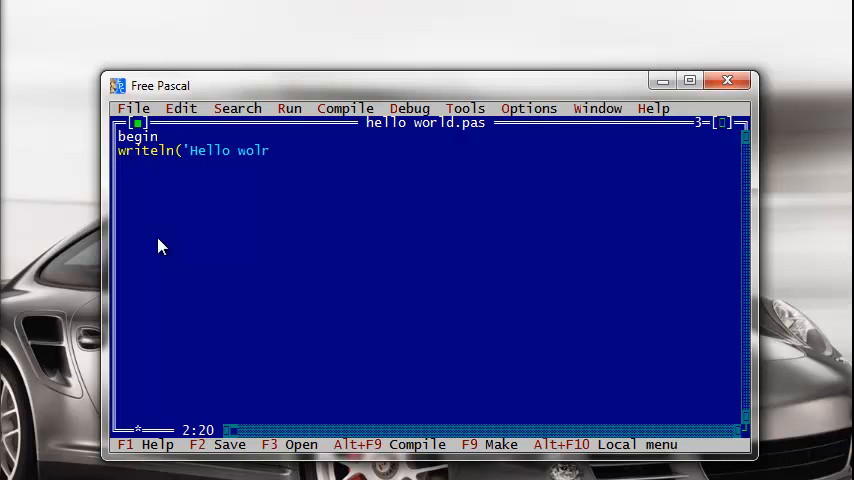
type("d")
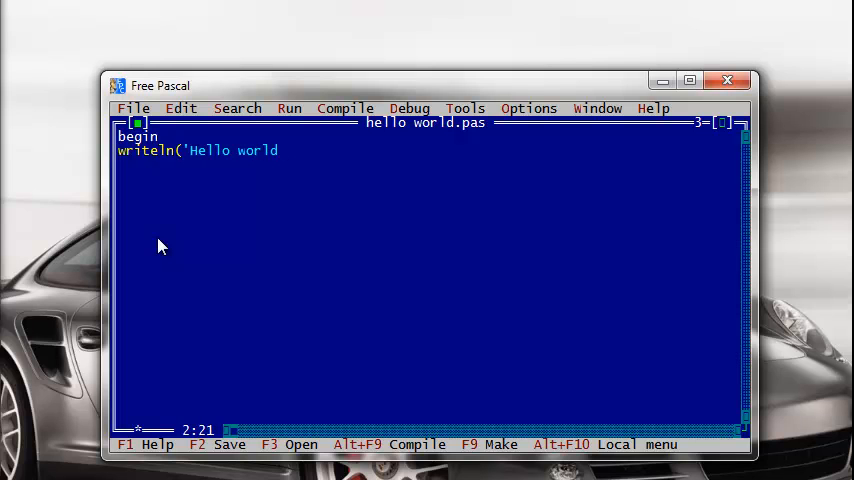
type("'")
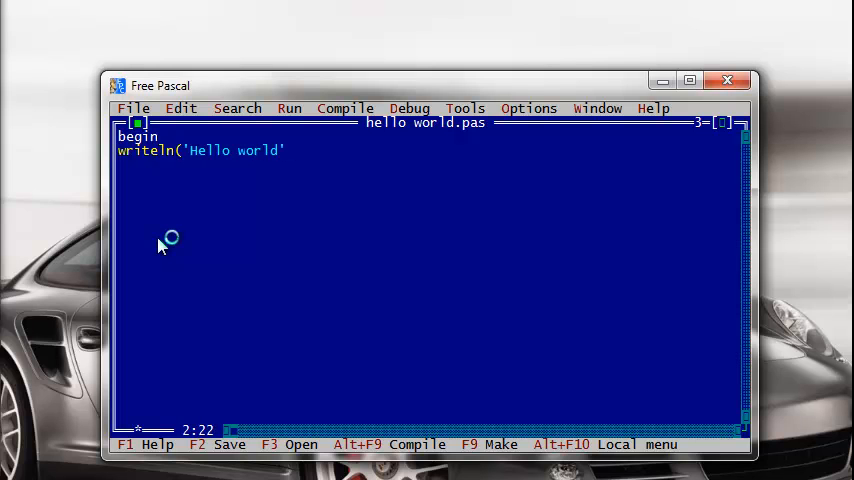
type(")")
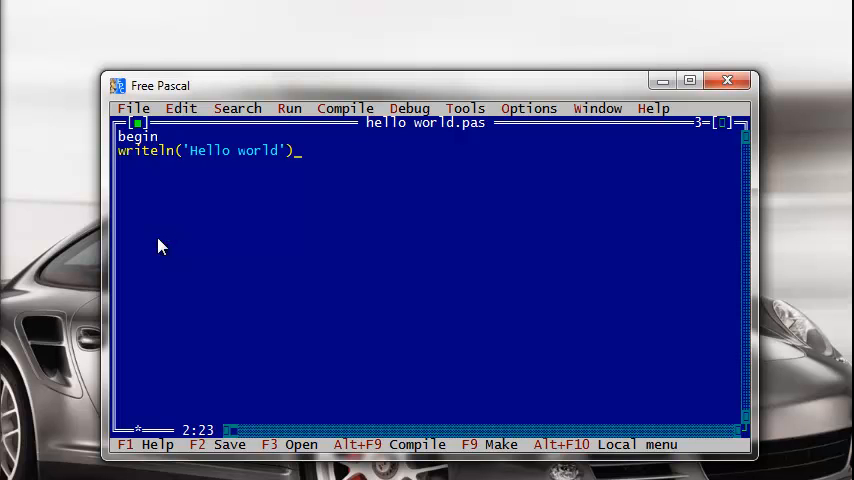
type(";")
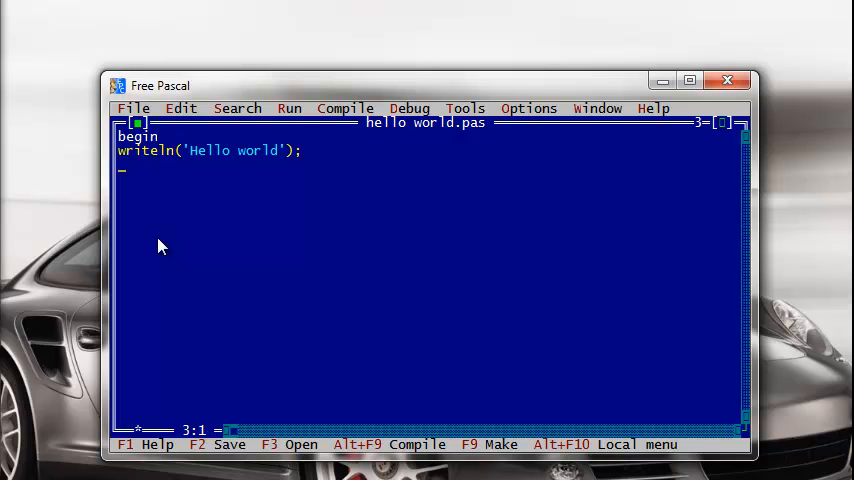
- Add readln(); and a closing end. line to complete the program
type("rea")
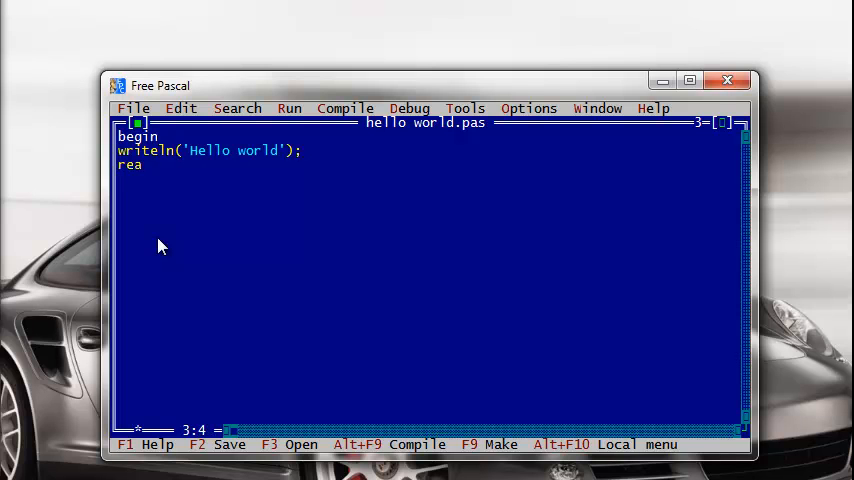
type("dln")
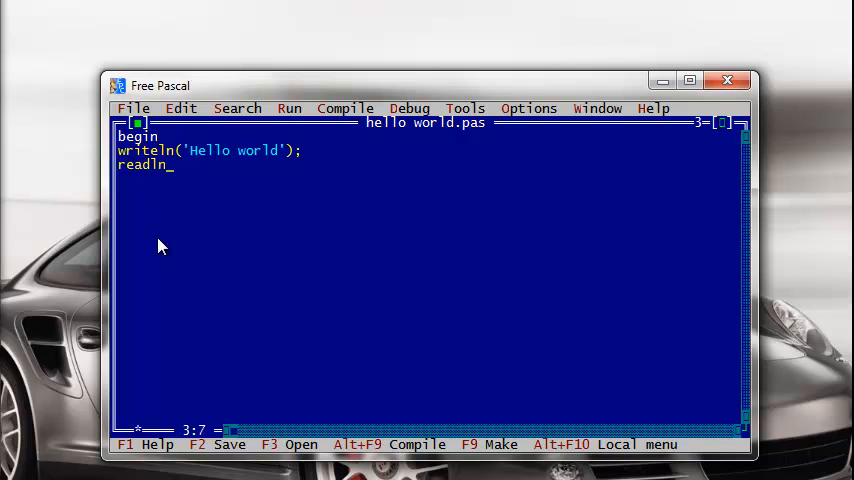
type("();")
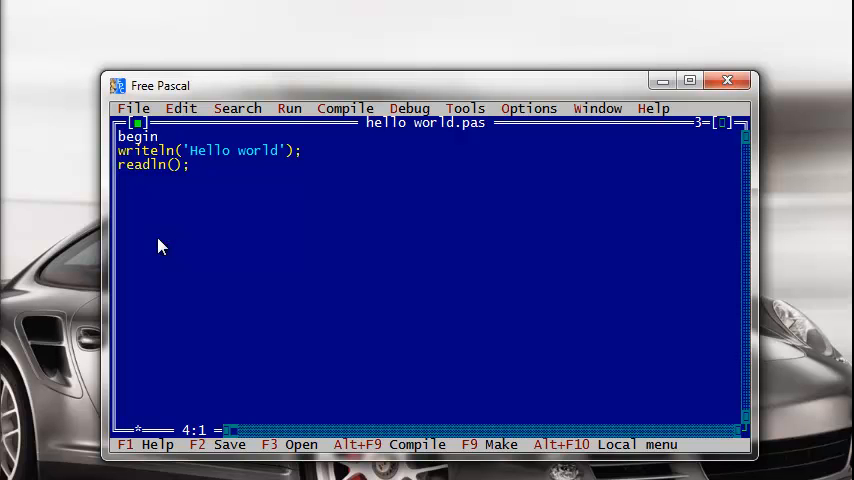
type("end.")
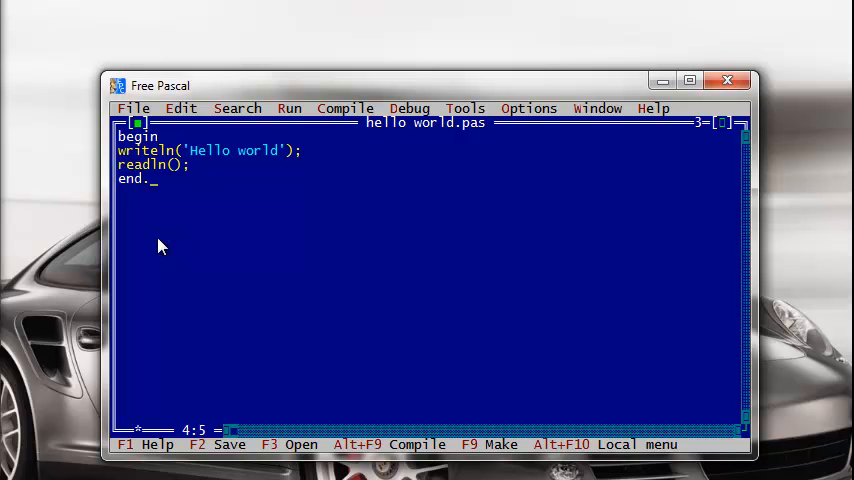
mouse_move(336, 138)
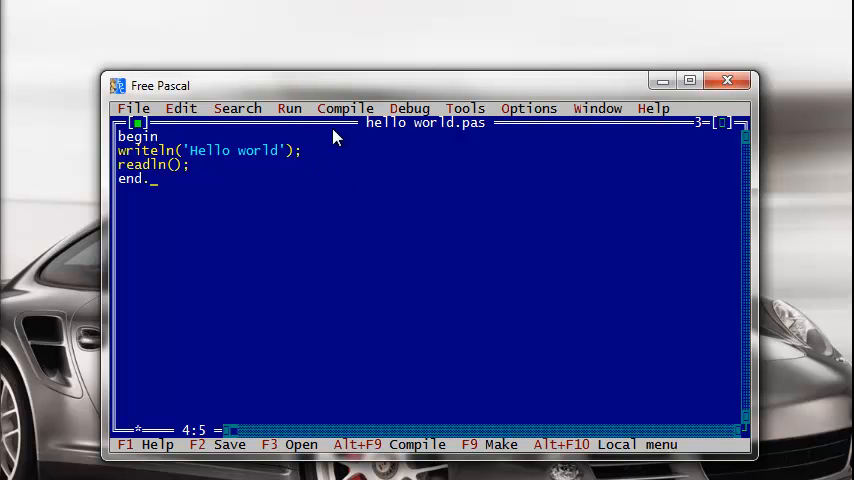
mouse_move(349, 118)
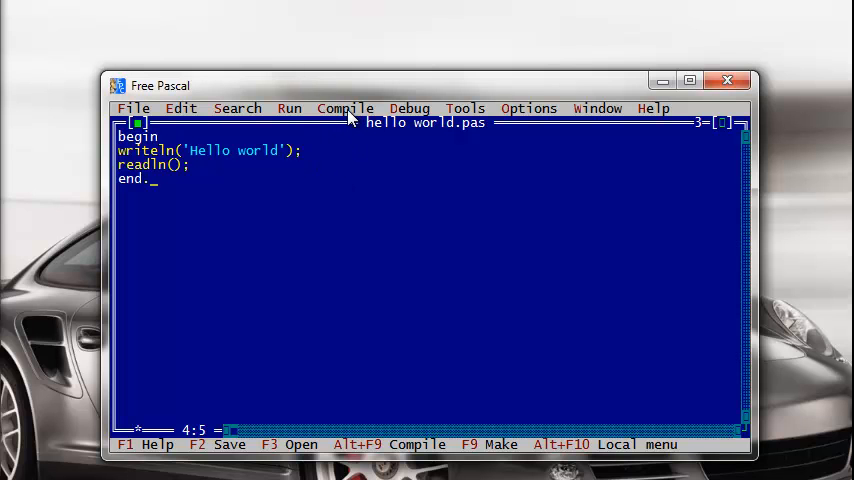
- Compile hello world.pas from the Compile menu, getting zero errors
left_click(345, 108)
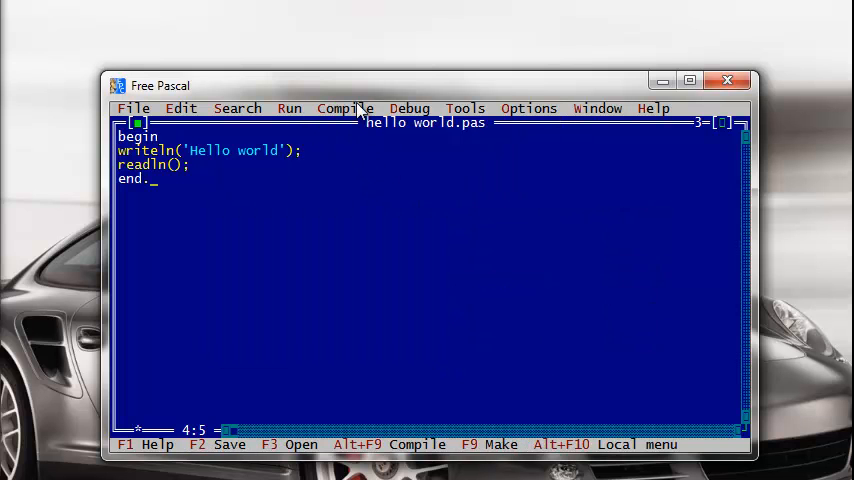
left_click(344, 108)
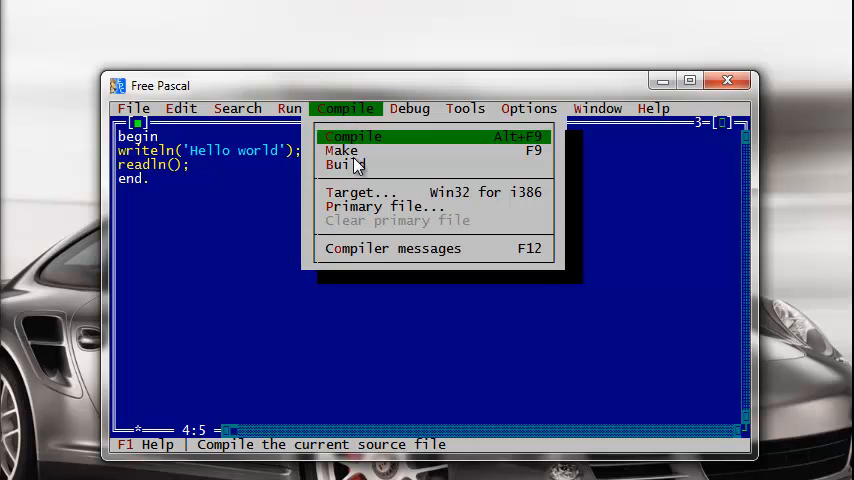
left_click(353, 136)
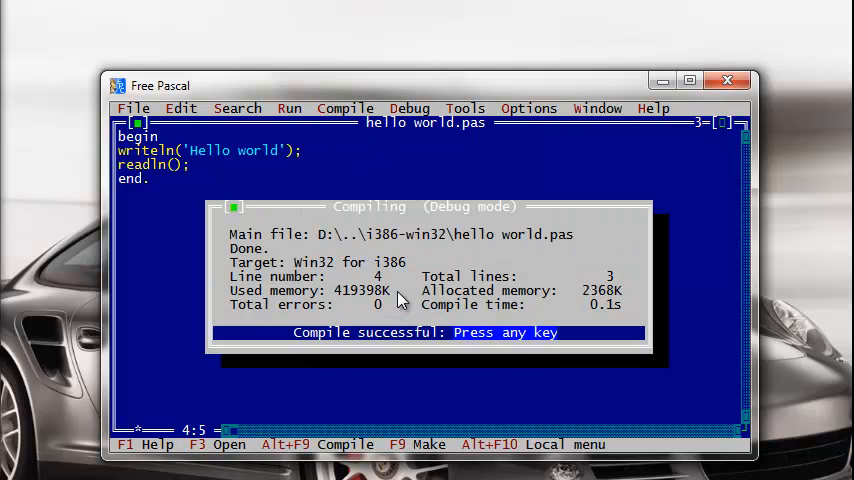
mouse_move(415, 307)
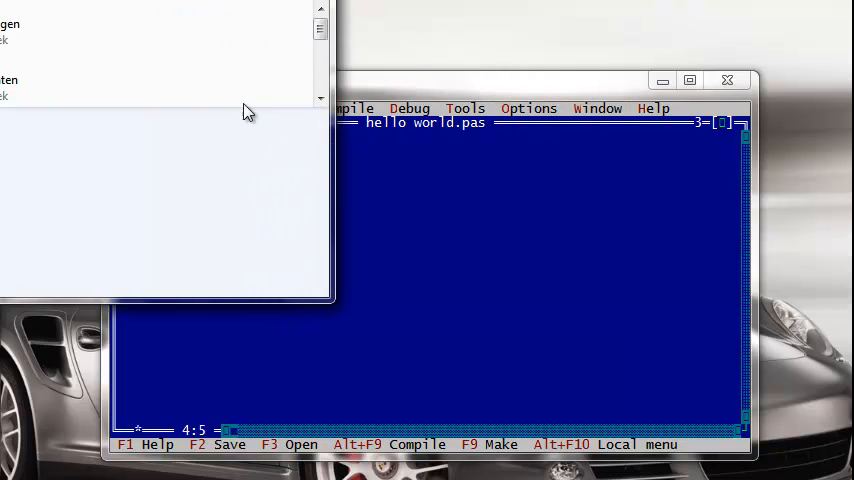
mouse_move(239, 91)
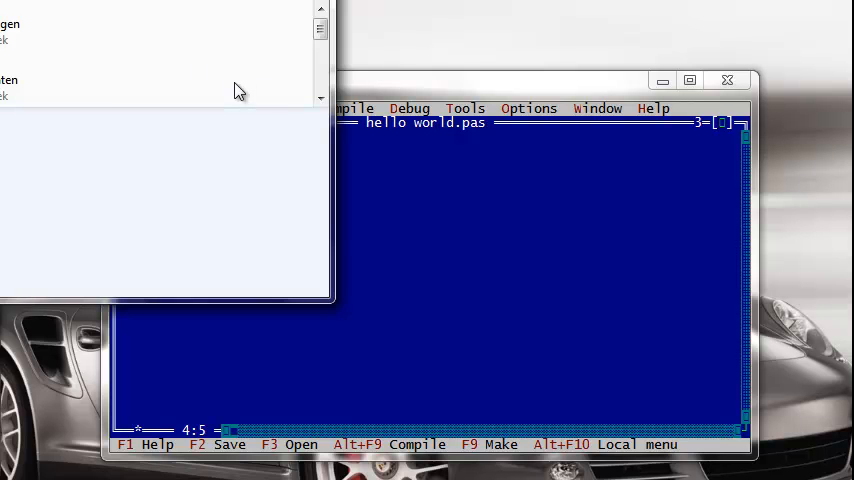